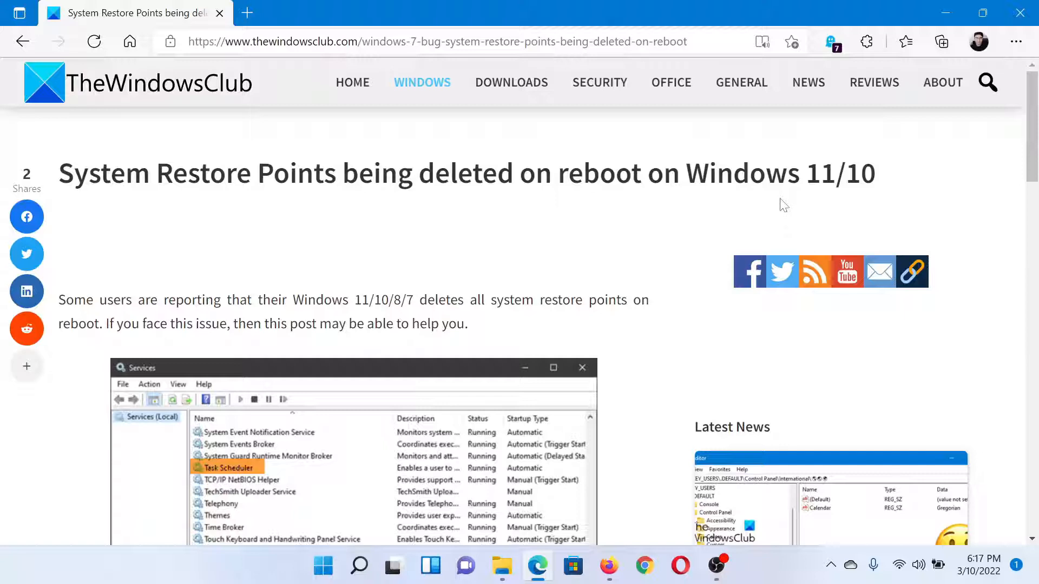
mouse_move(710, 259)
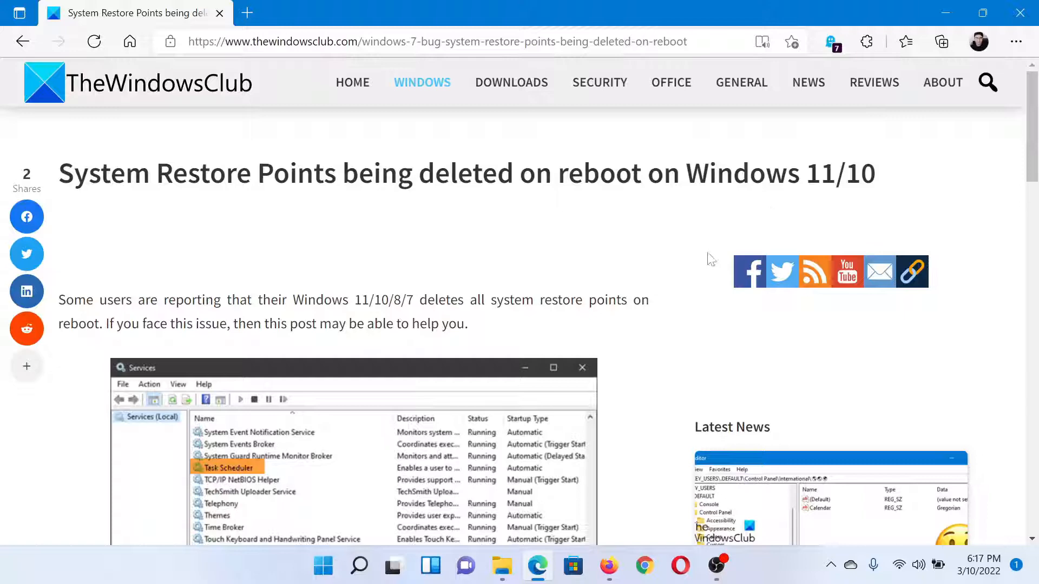
Scroll the TheWindowsClub article down to its Services screenshot showing Task Scheduler.
scroll("down", 3)
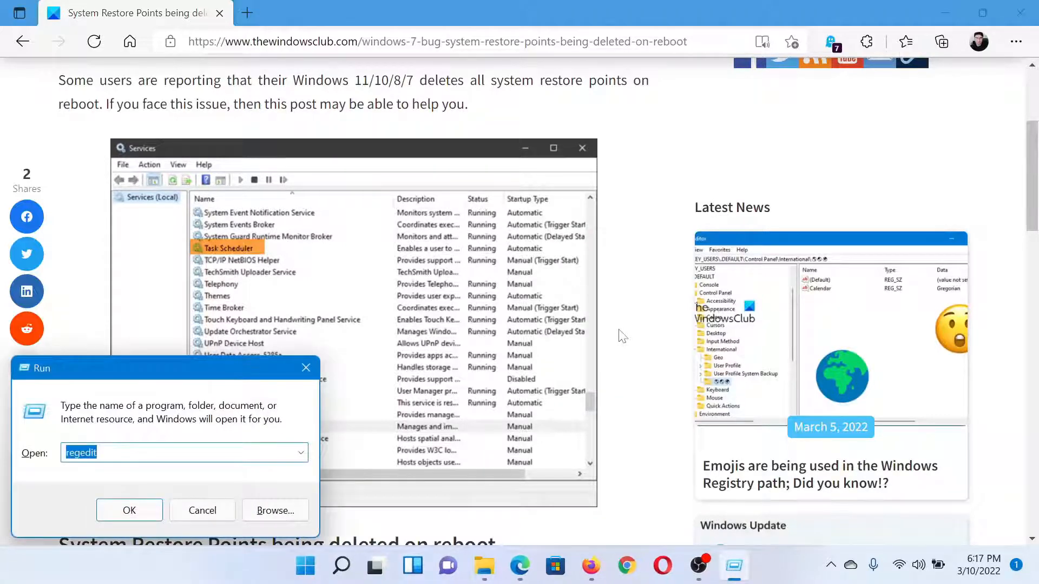
Run services.msc from the Run dialog to launch the Services console.
type("services.msc")
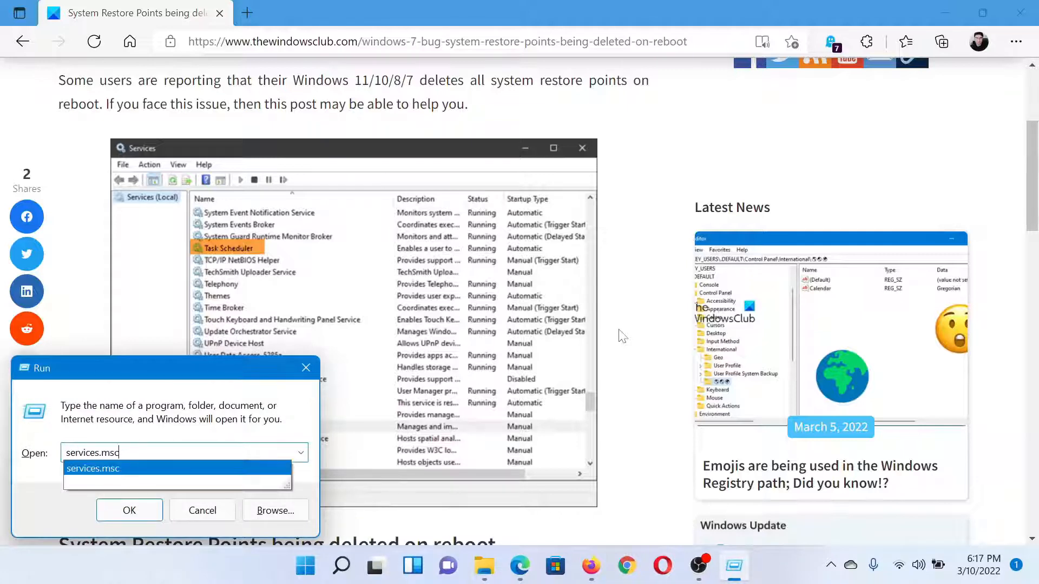
left_click(129, 510)
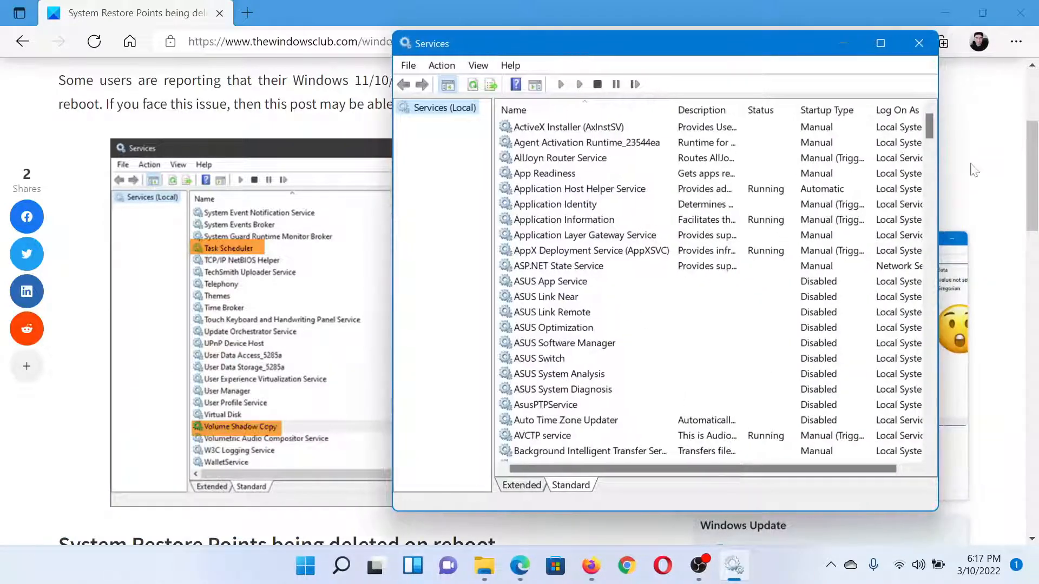
Scroll the services list so Task Scheduler through Volume Shadow Copy are visible.
scroll("down", 3)
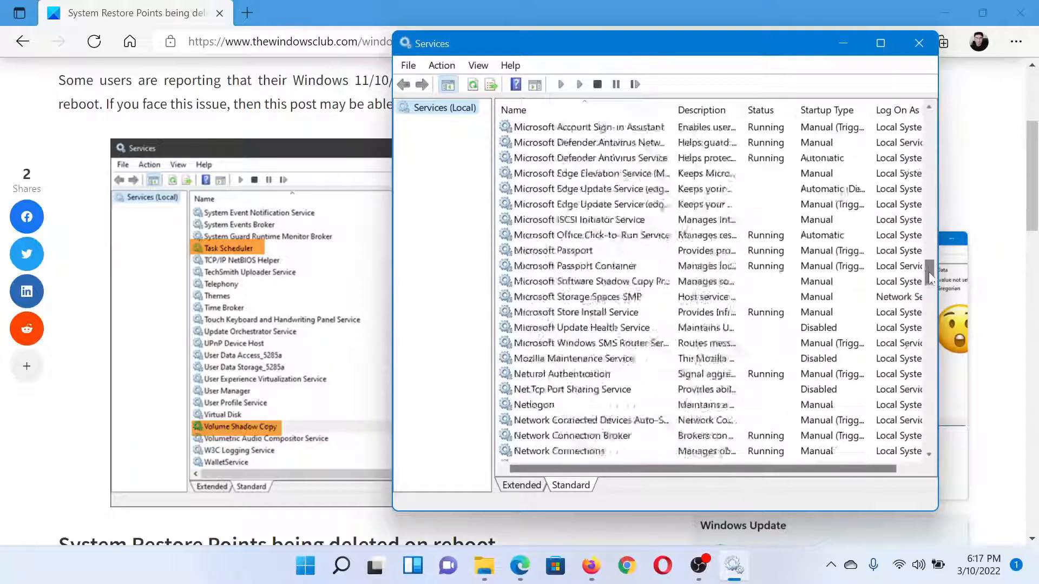
scroll("down", 3)
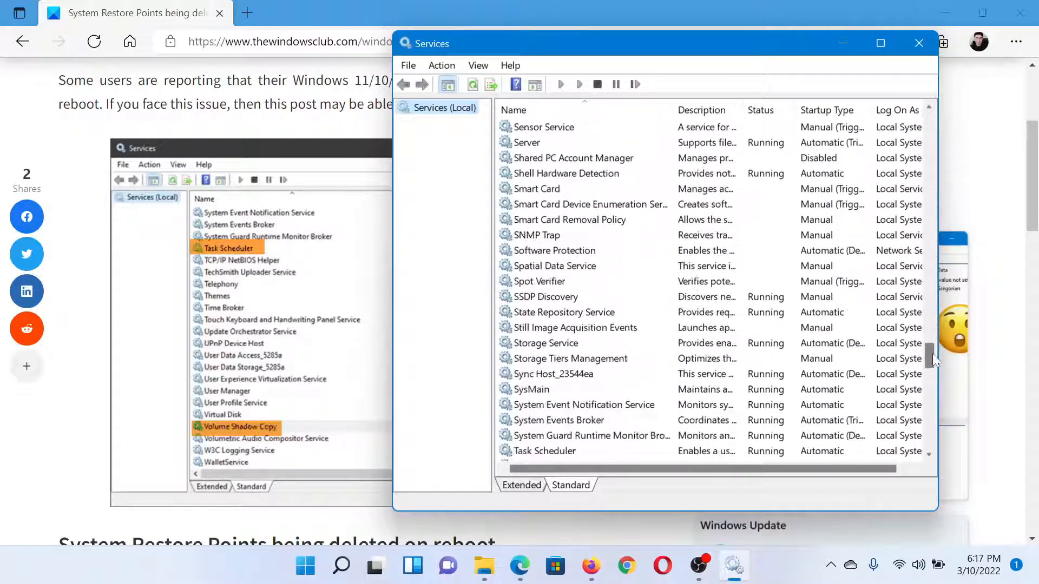
scroll("down", 3)
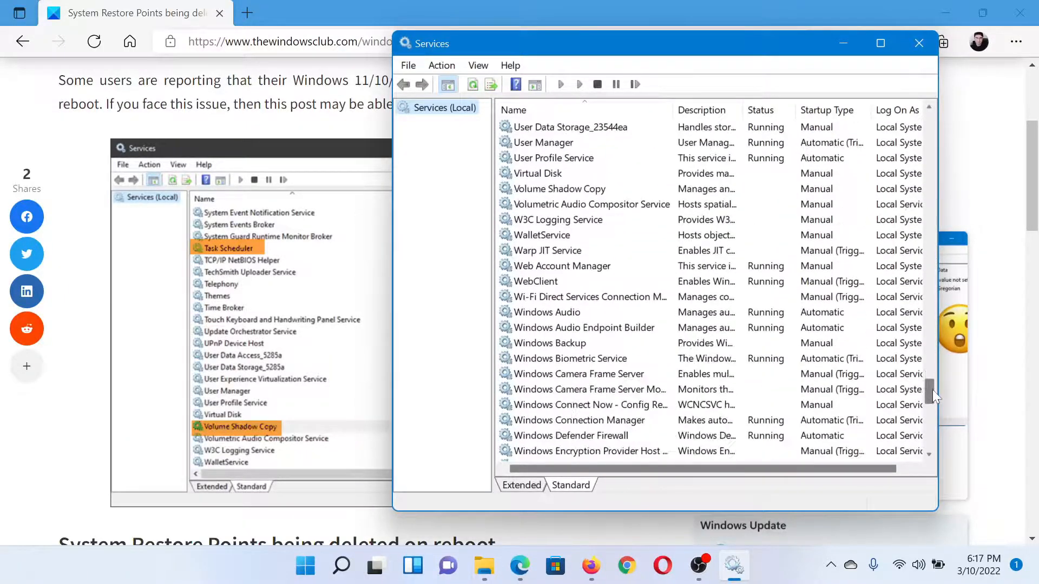
scroll("up", 3)
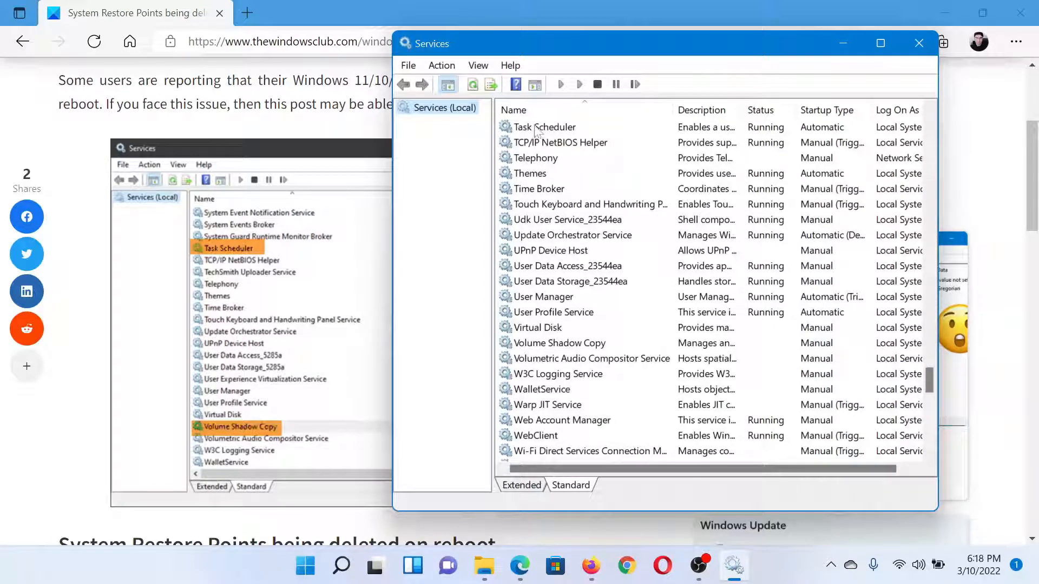
Select Task Scheduler, then bring up the Volume Shadow Copy service's Properties.
double_click(545, 127)
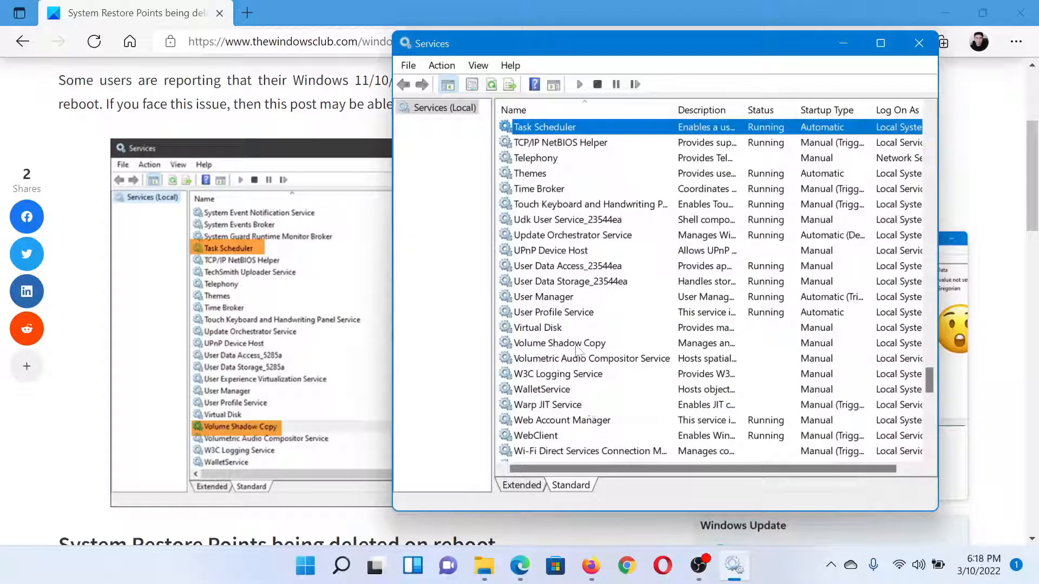
double_click(559, 343)
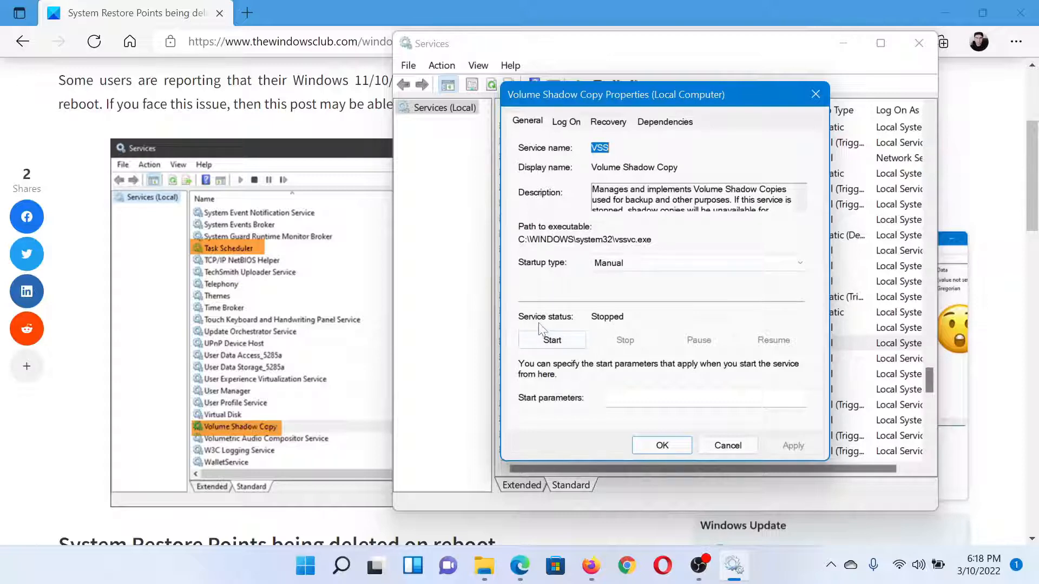
Start Volume Shadow Copy, confirm with OK, and minimize Services back to the article.
left_click(552, 340)
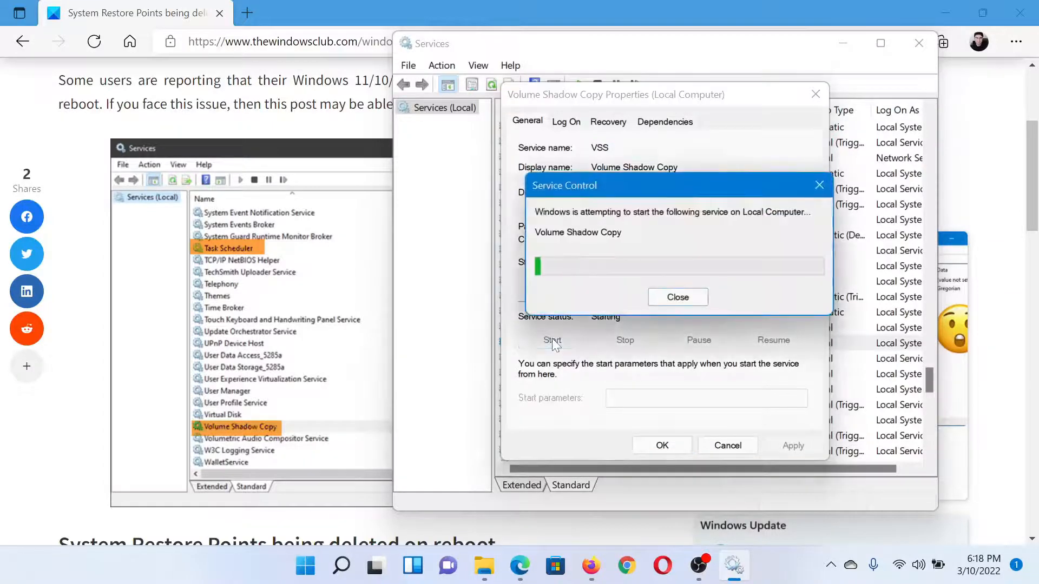
left_click(677, 297)
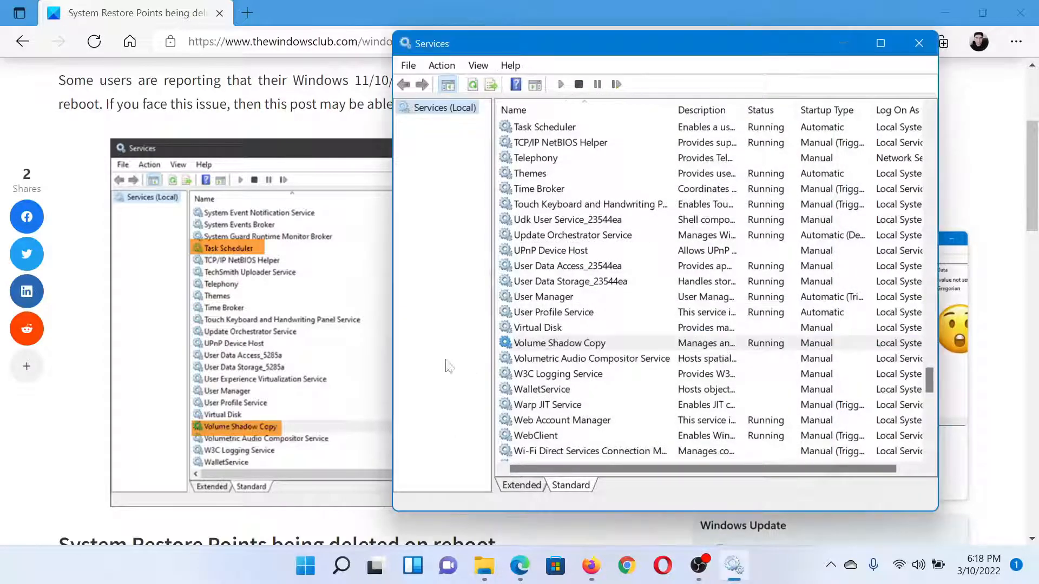
left_click(919, 43)
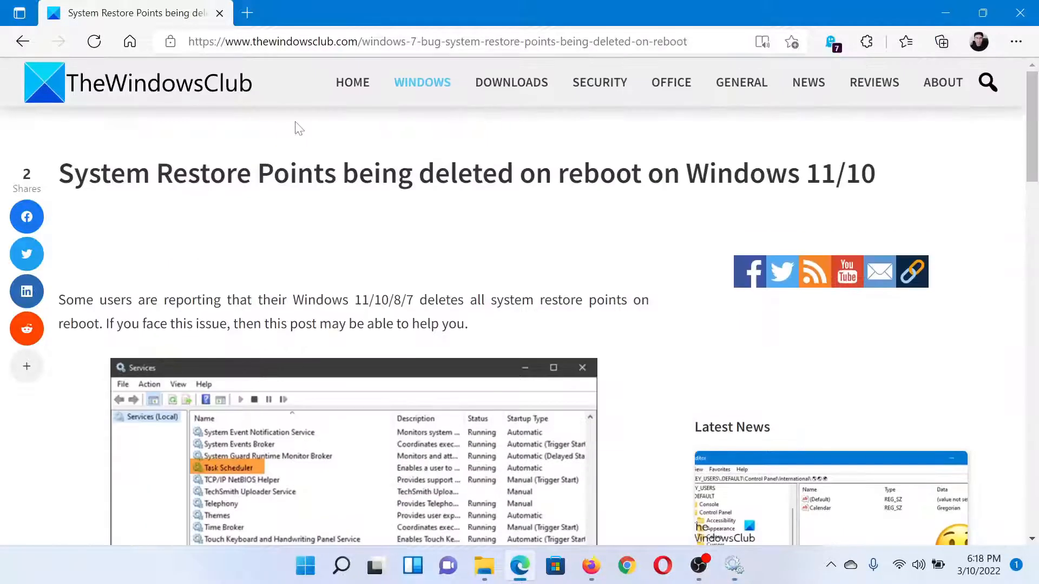